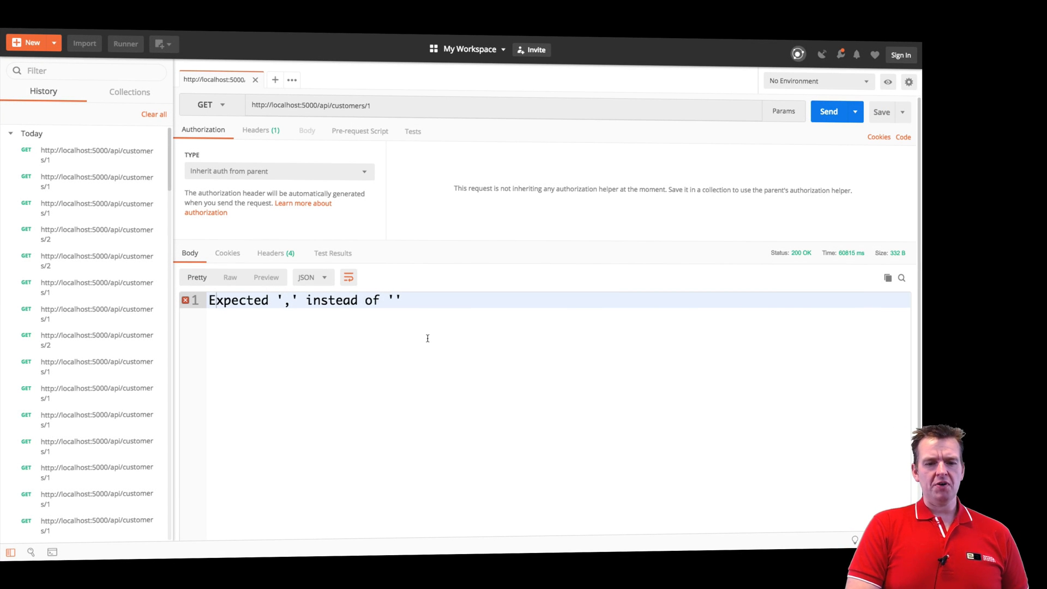
pyautogui.moveTo(275, 329)
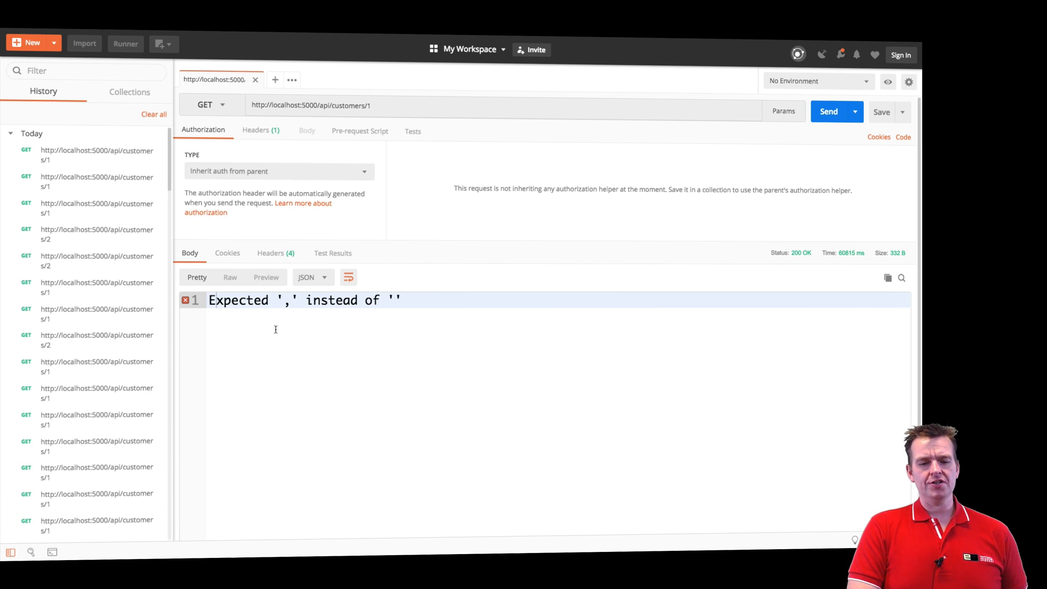
pyautogui.moveTo(370, 350)
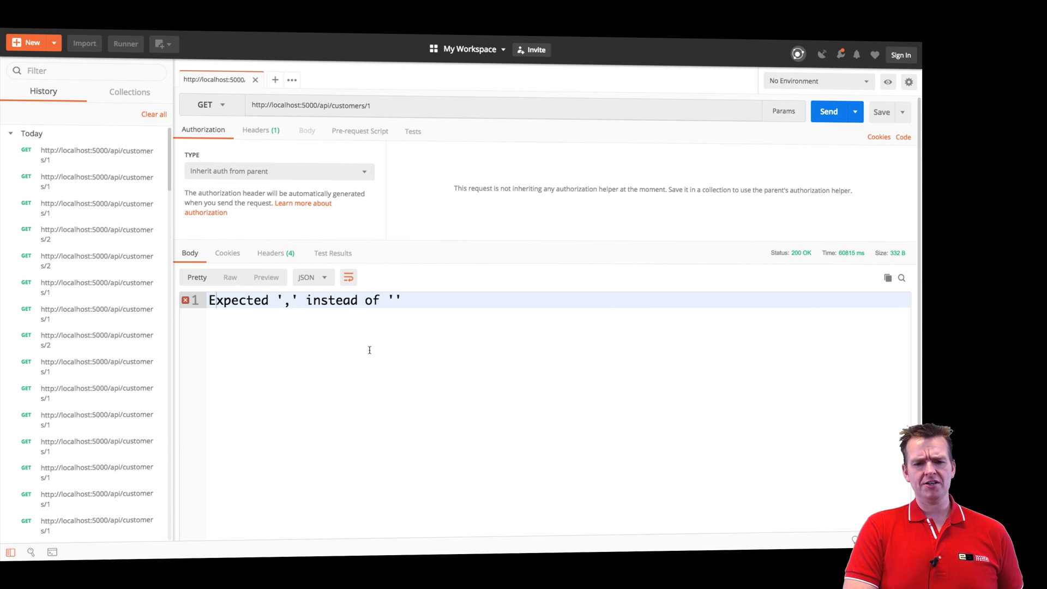
pyautogui.moveTo(719, 314)
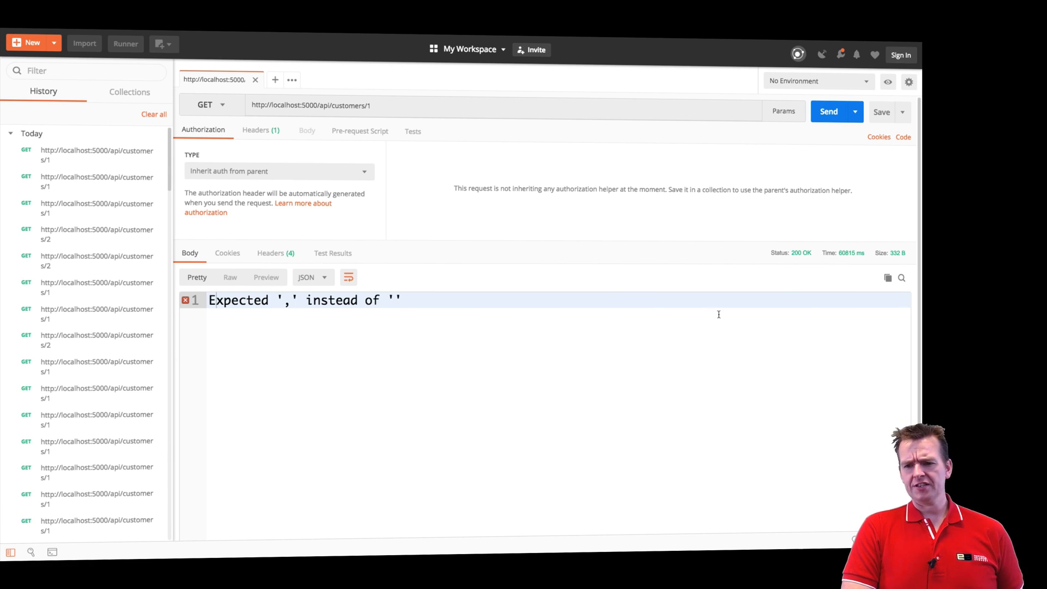
pyautogui.moveTo(815, 283)
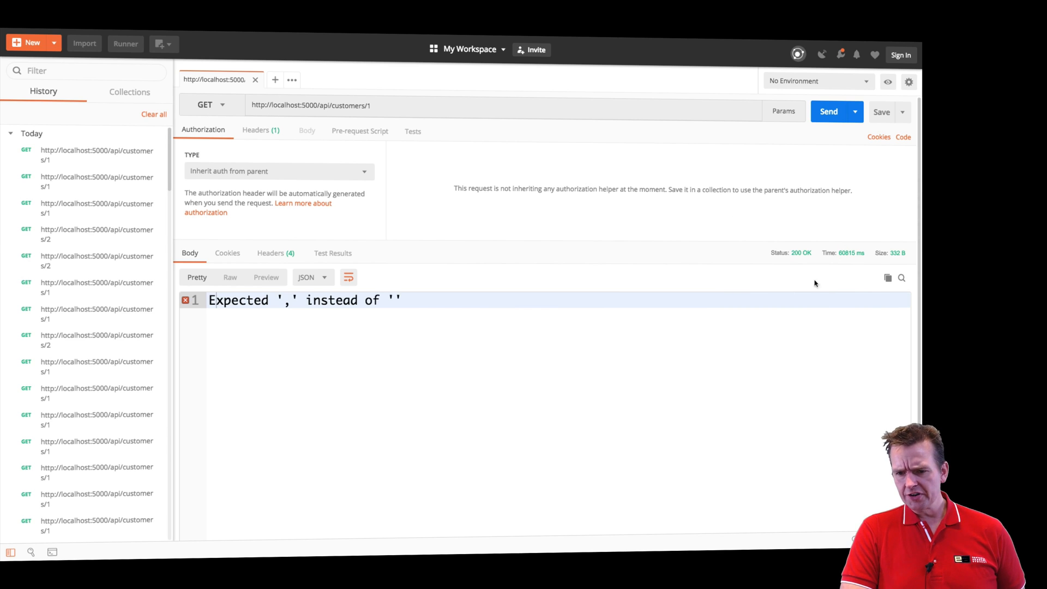
pyautogui.moveTo(597, 401)
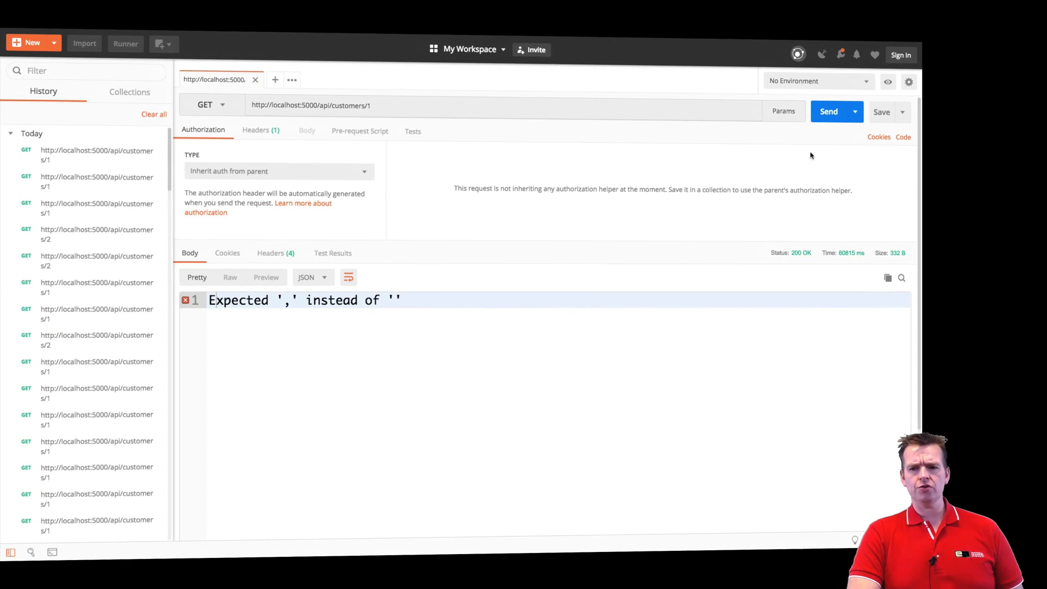
# Expand the debugged customer's Orders > [0] > Customer > Orders to expose the circular reference
pyautogui.click(828, 111)
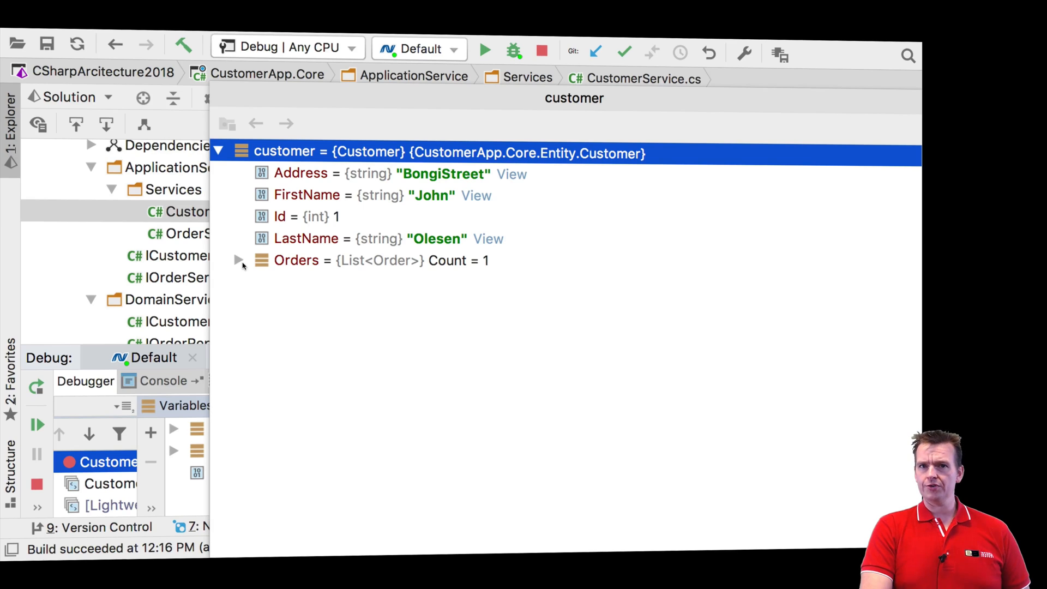
pyautogui.click(239, 260)
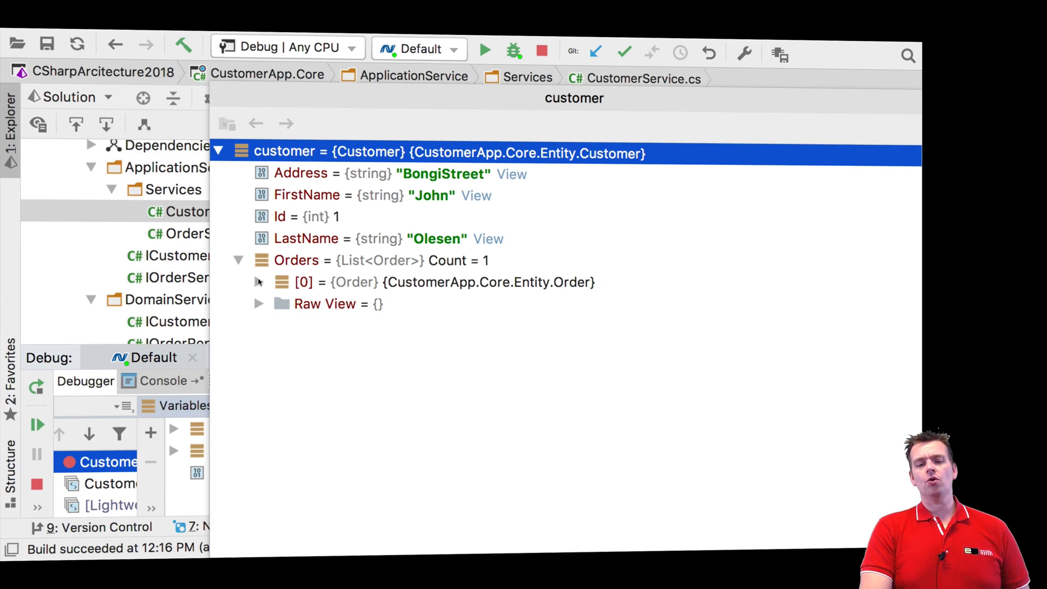
pyautogui.click(259, 281)
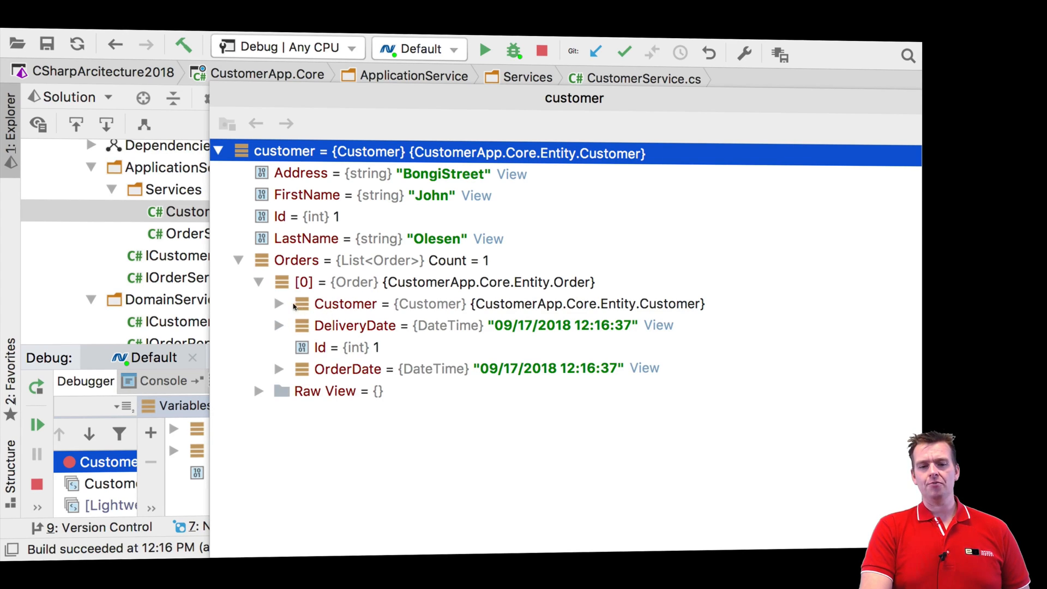
pyautogui.click(281, 303)
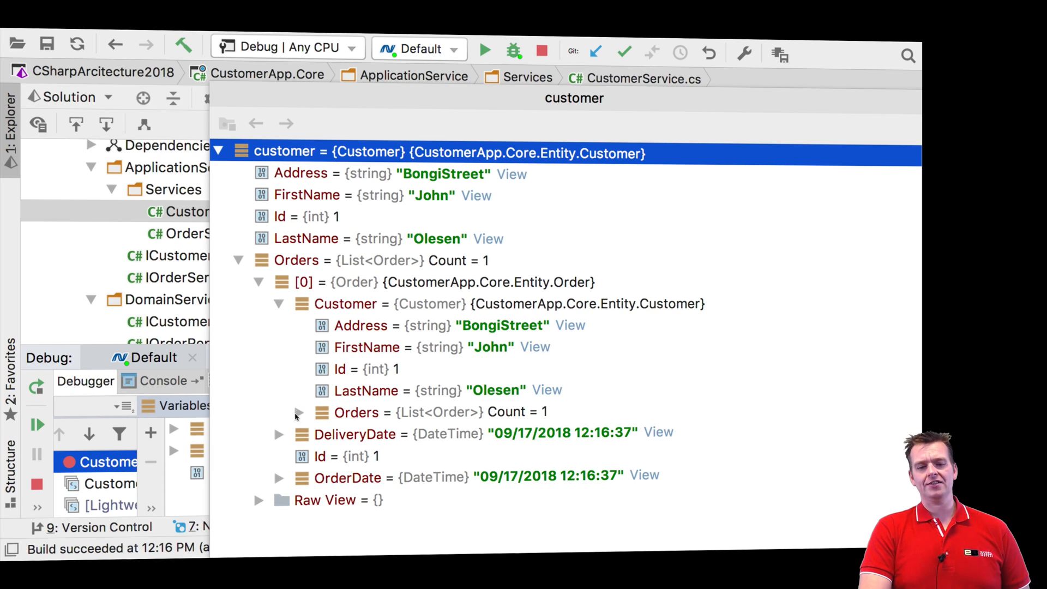
pyautogui.click(298, 412)
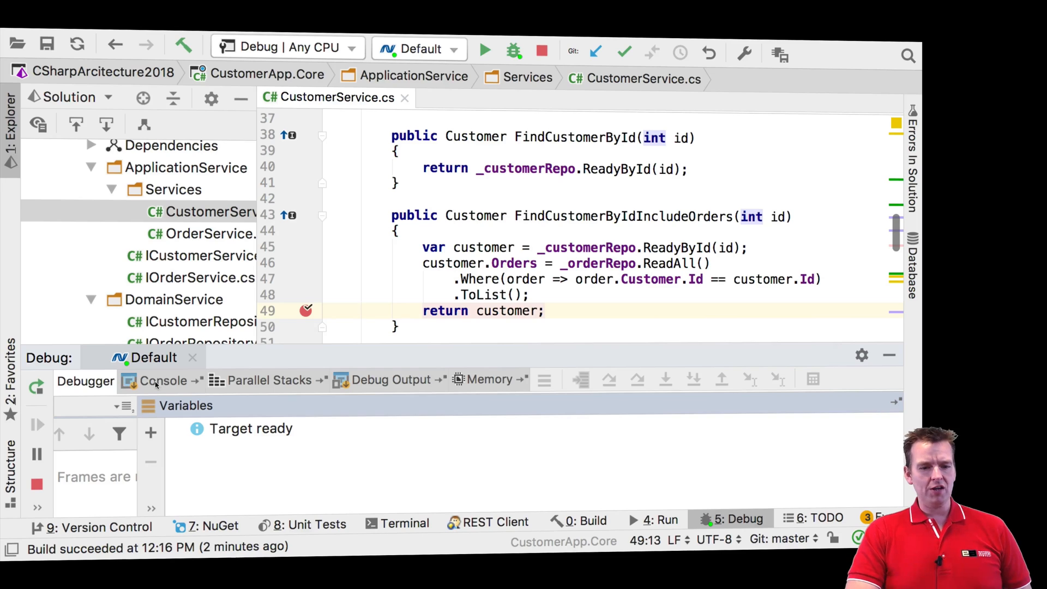
# Show the debug console and scroll to the Newtonsoft self referencing loop exception
pyautogui.click(162, 379)
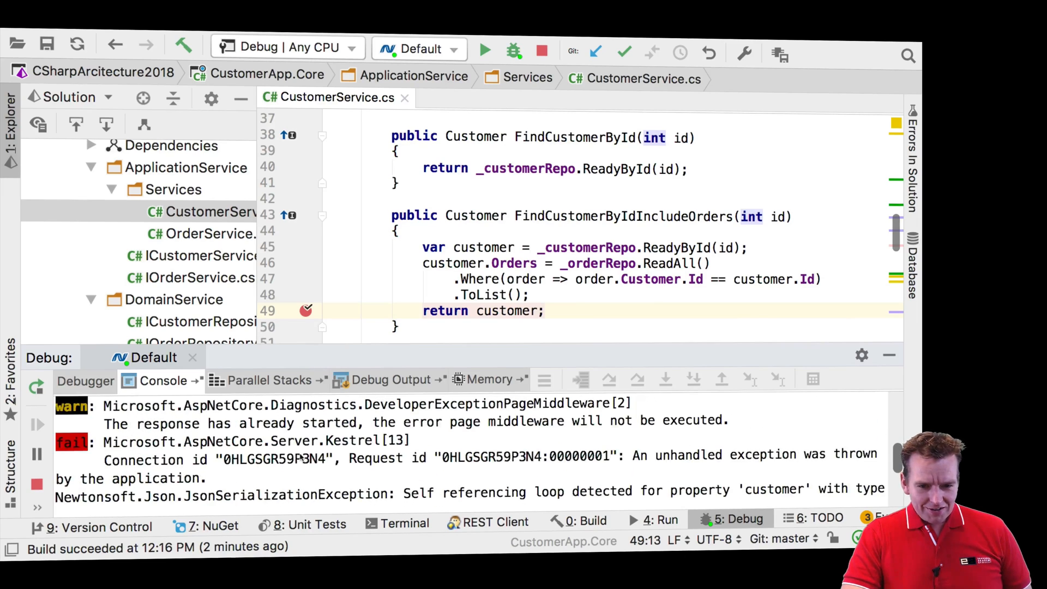
pyautogui.scroll(-3)
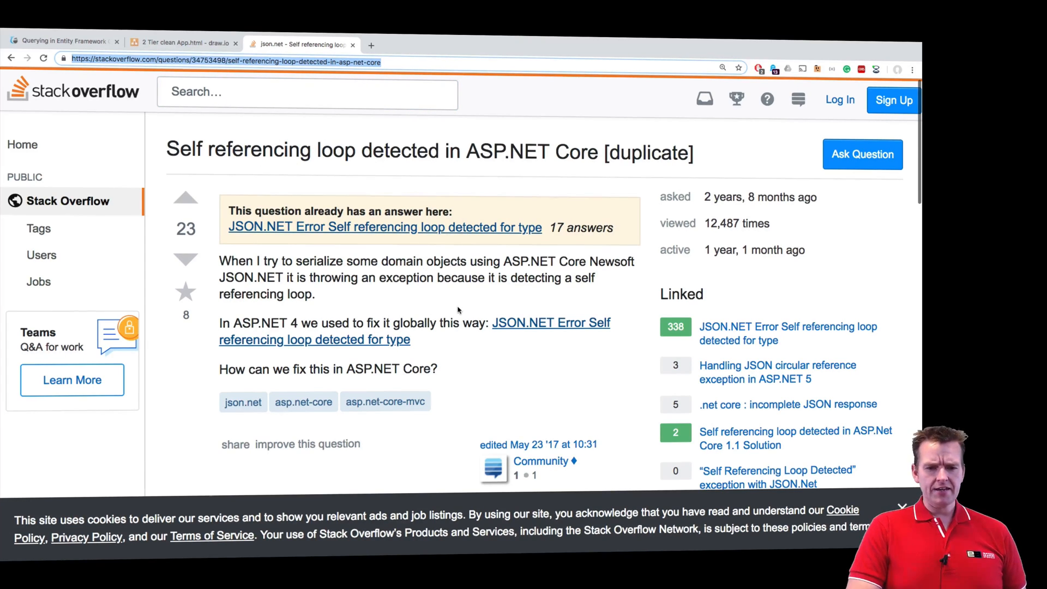
# Scroll through the Stack Overflow question to the ReferenceLoopHandling.Ignore answer
pyautogui.scroll(-3)
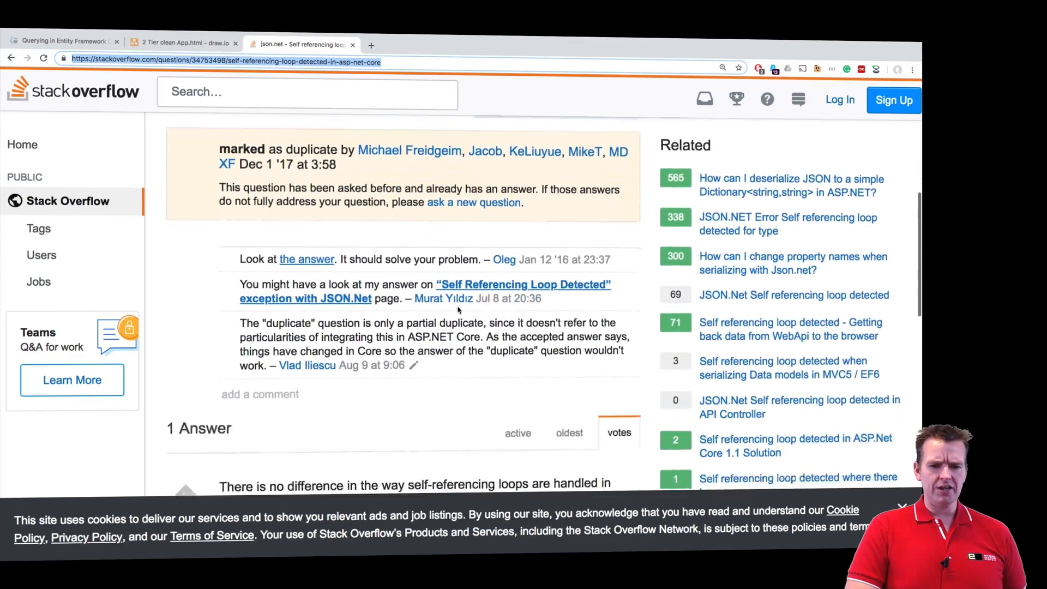
pyautogui.scroll(-3)
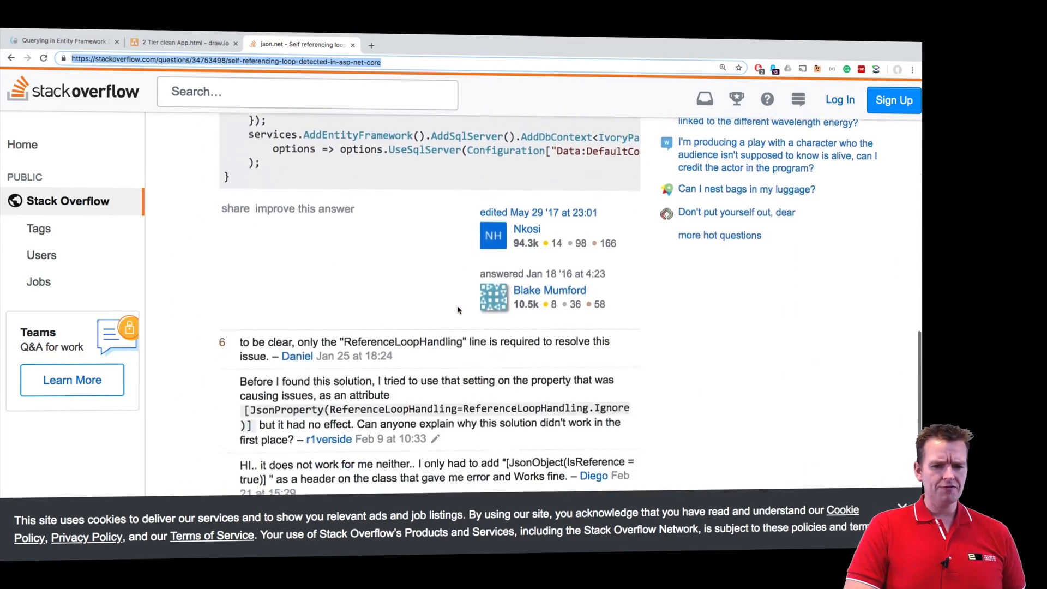
pyautogui.scroll(3)
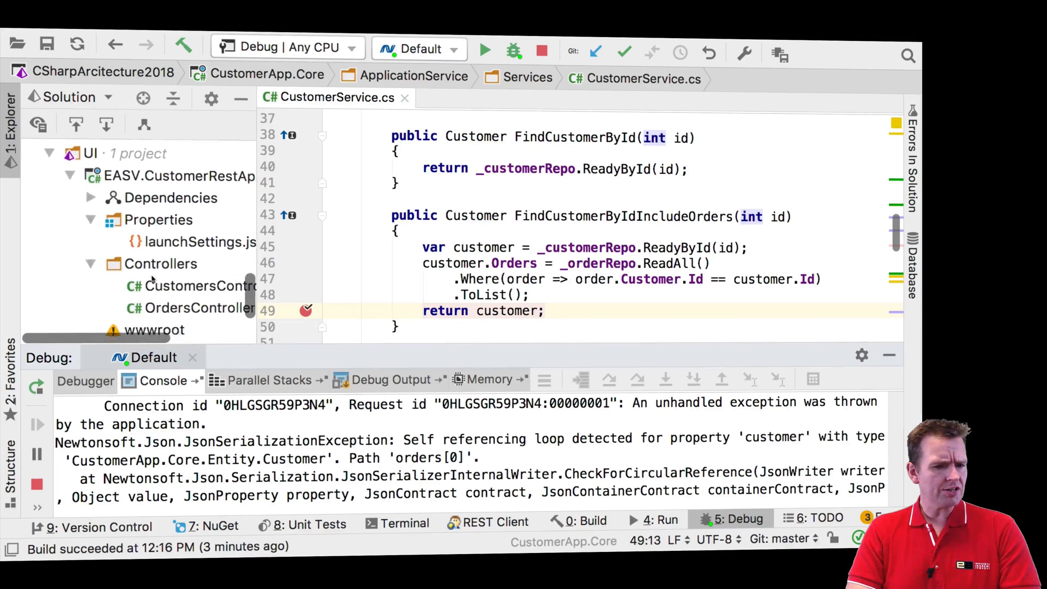
# Locate and open Startup.cs of the EASV.CustomerRestApi project in Solution Explorer
pyautogui.scroll(-3)
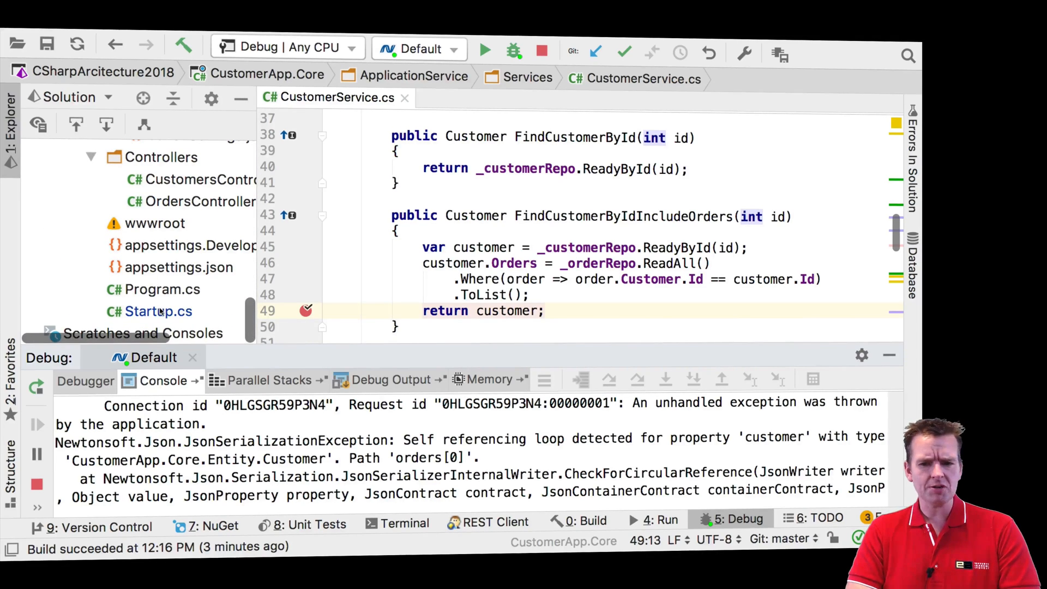
pyautogui.click(159, 311)
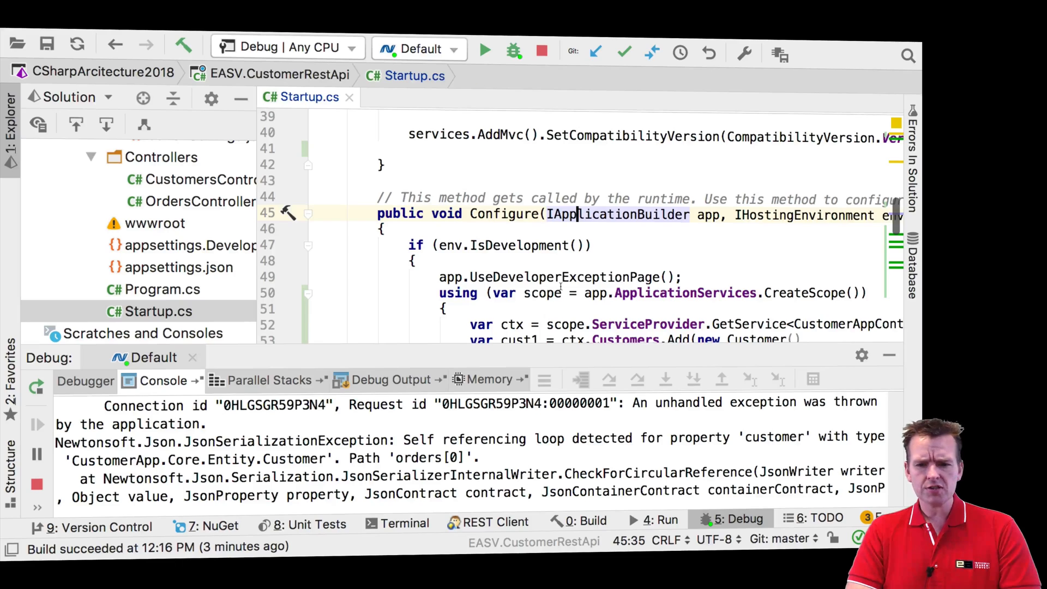
pyautogui.scroll(3)
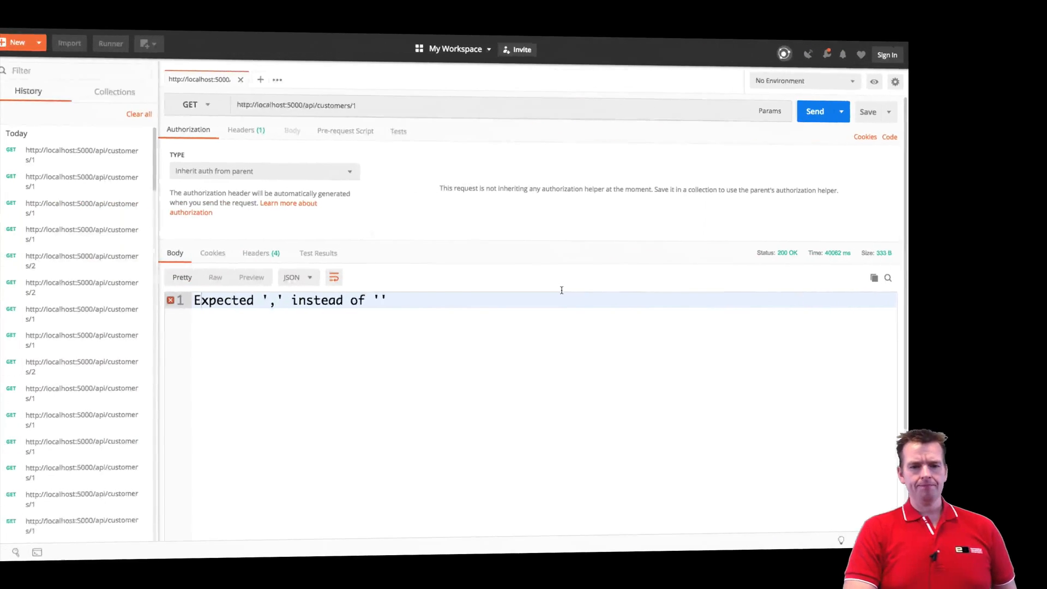
pyautogui.click(815, 111)
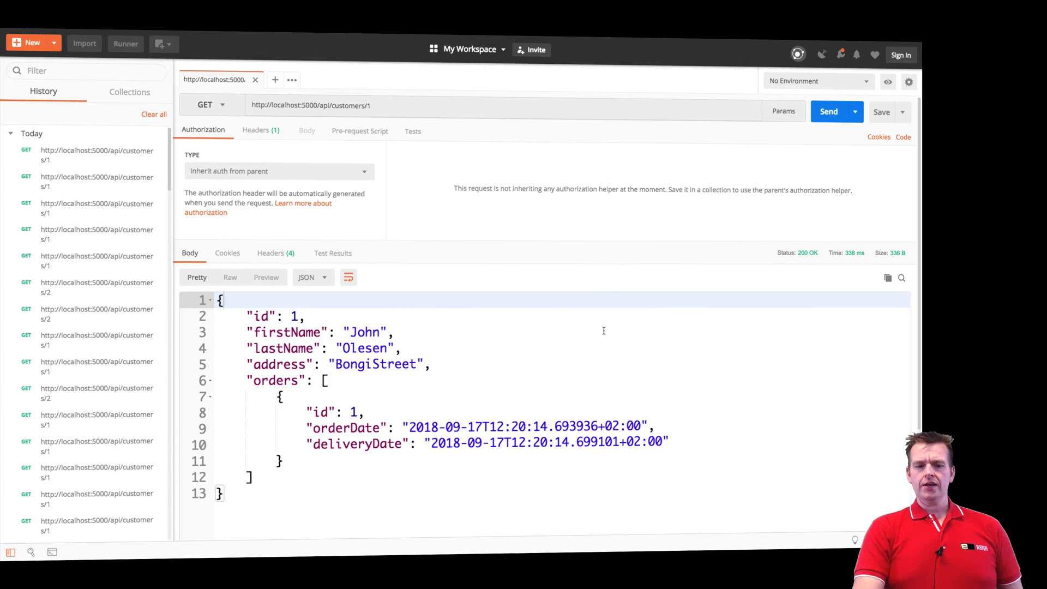
pyautogui.moveTo(353, 389)
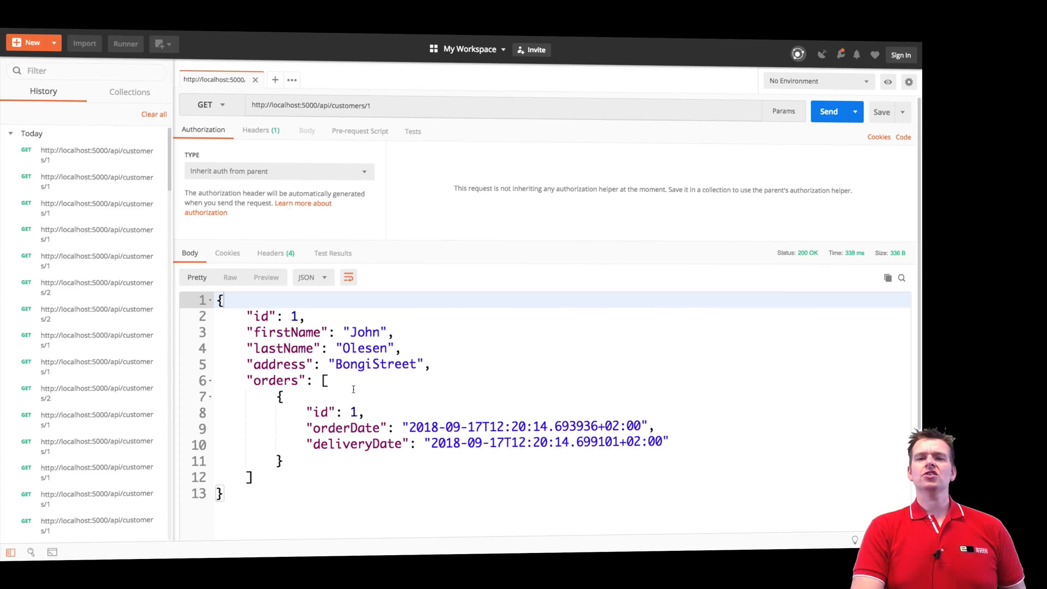